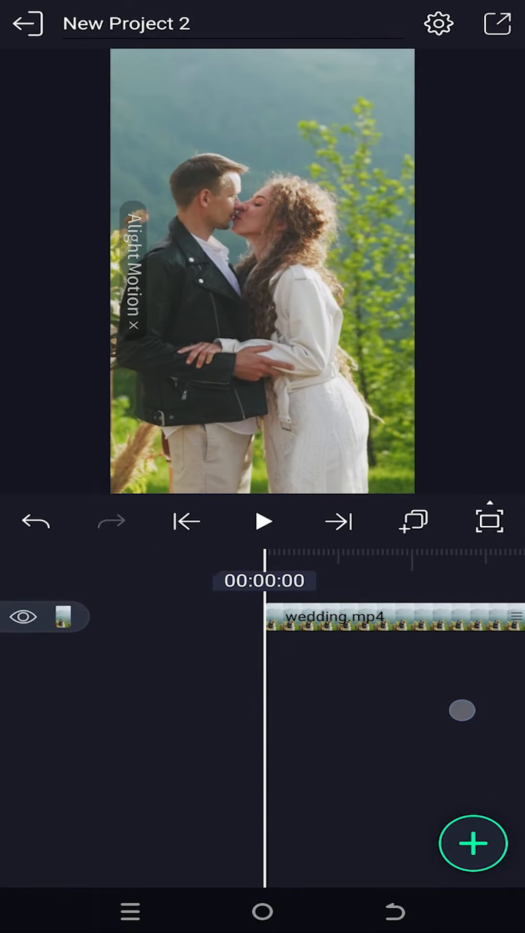
Add a rectangle shape layer and stretch its edges to cover the entire video frame.
left_click(473, 843)
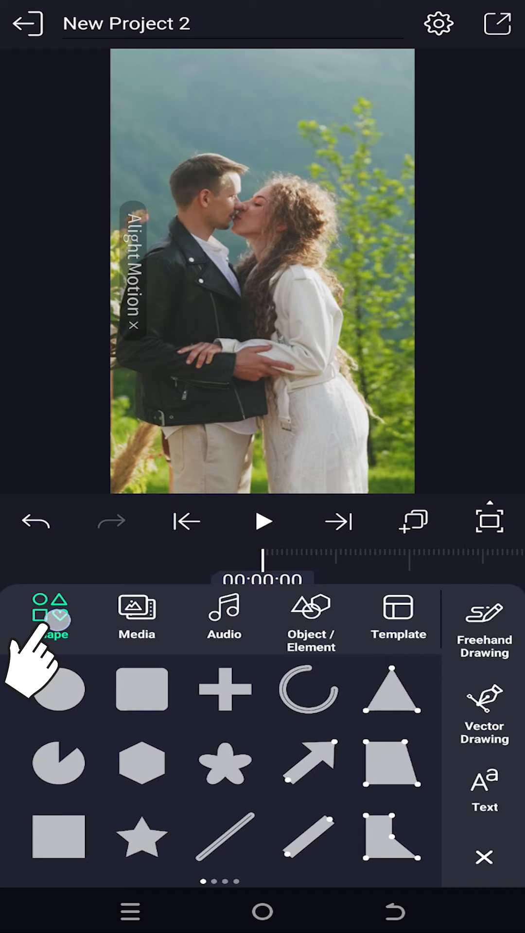
left_click(141, 689)
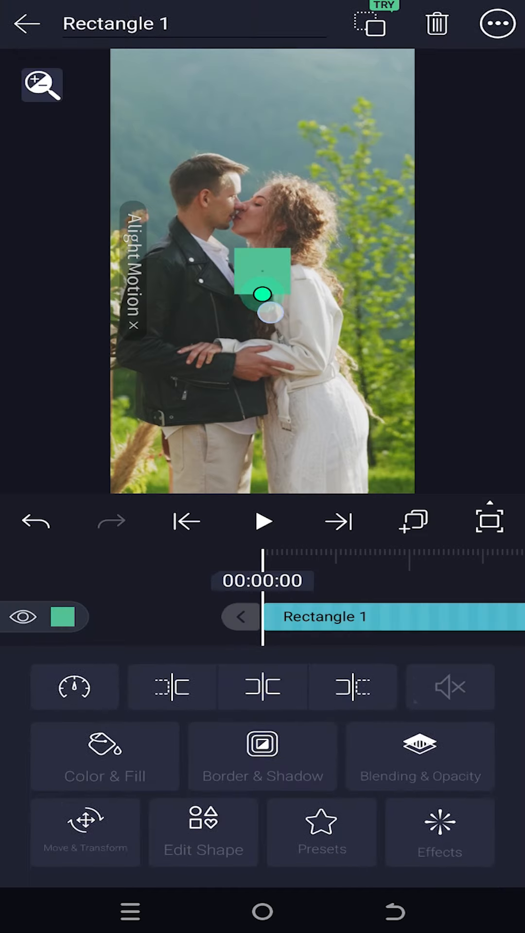
left_click_drag(271, 315, 262, 432)
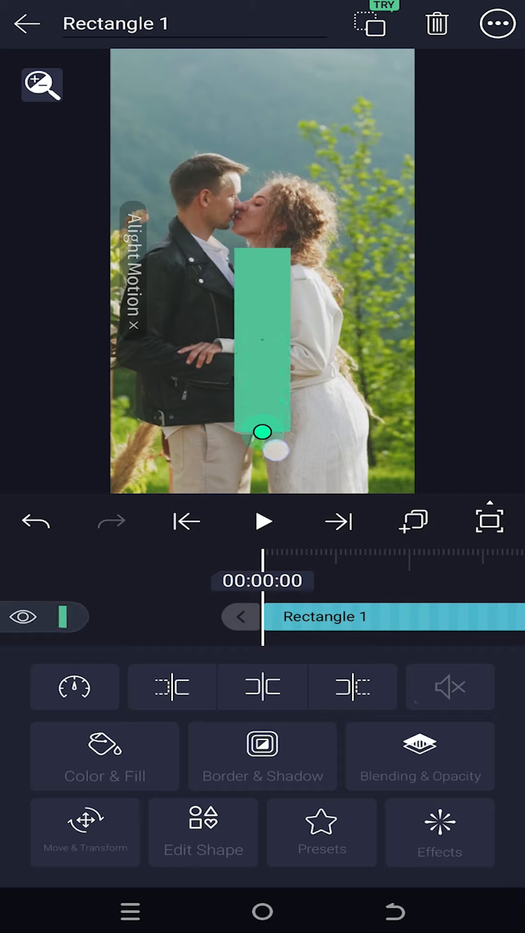
left_click_drag(262, 433, 292, 93)
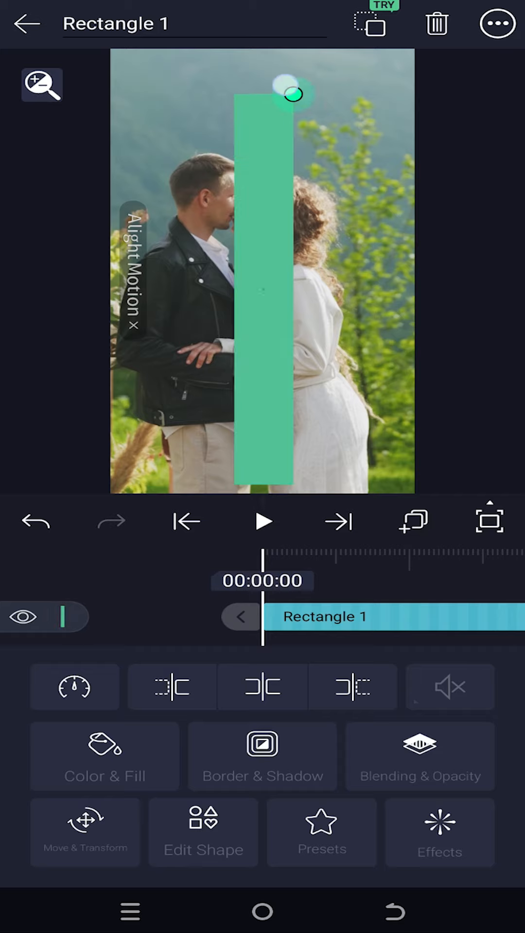
left_click_drag(298, 92, 416, 491)
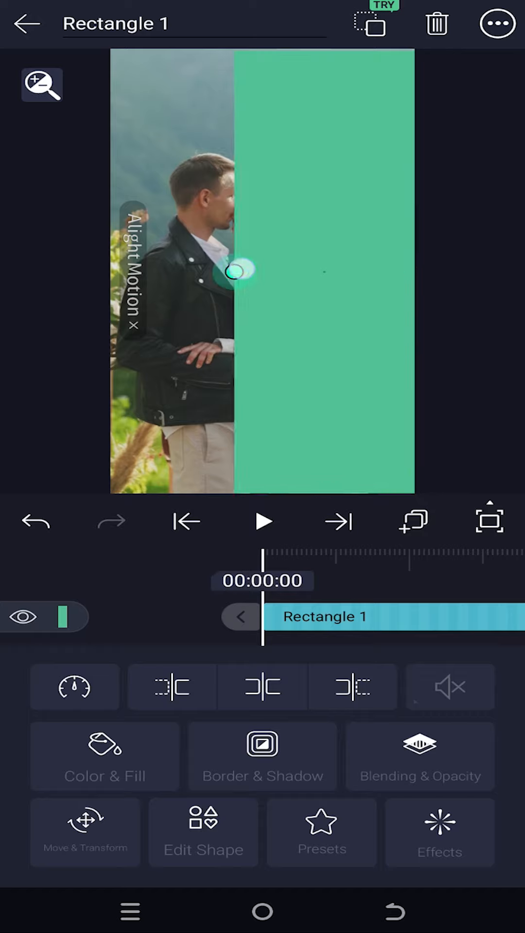
left_click_drag(238, 272, 116, 272)
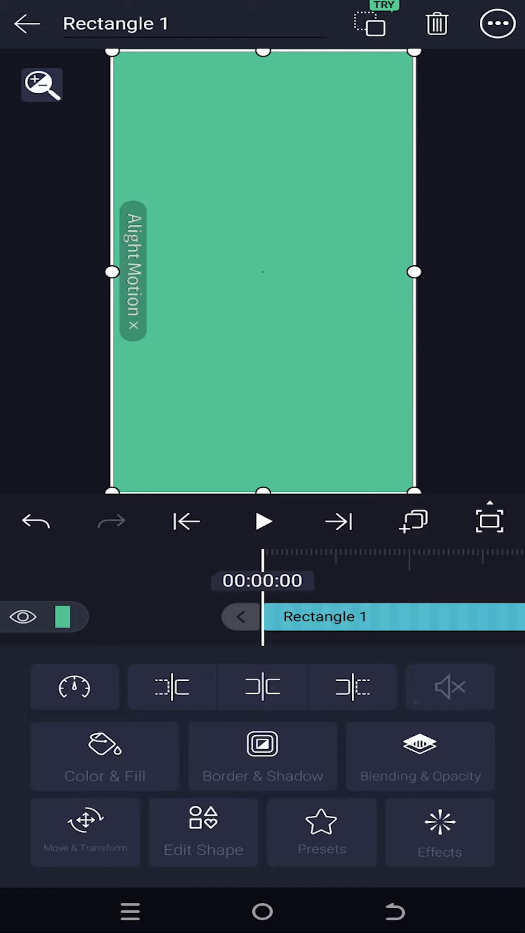
Give the rectangle a white stroke with width 57.5.
left_click(261, 755)
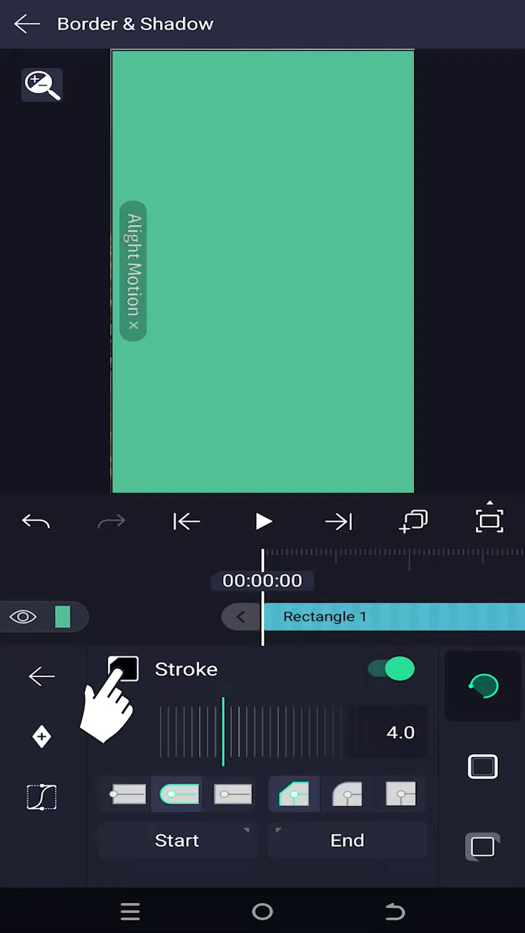
left_click(123, 668)
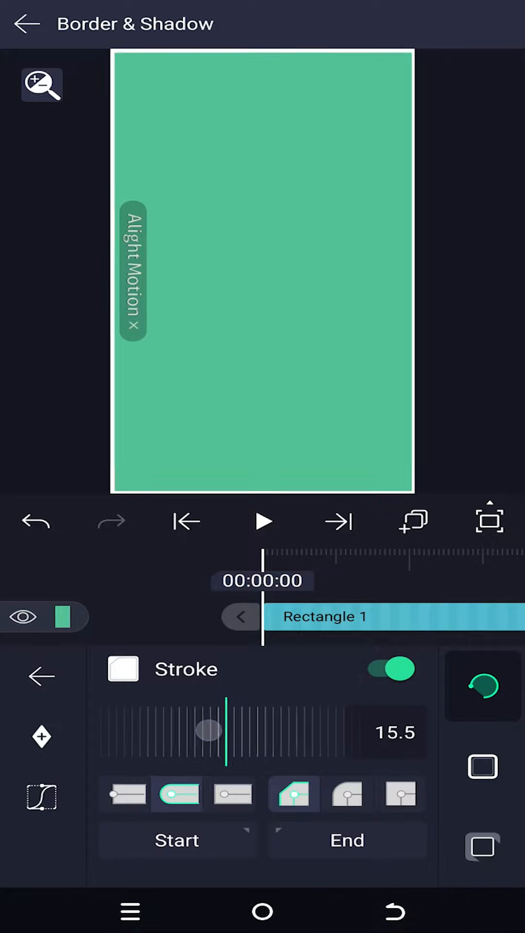
left_click_drag(205, 731, 194, 734)
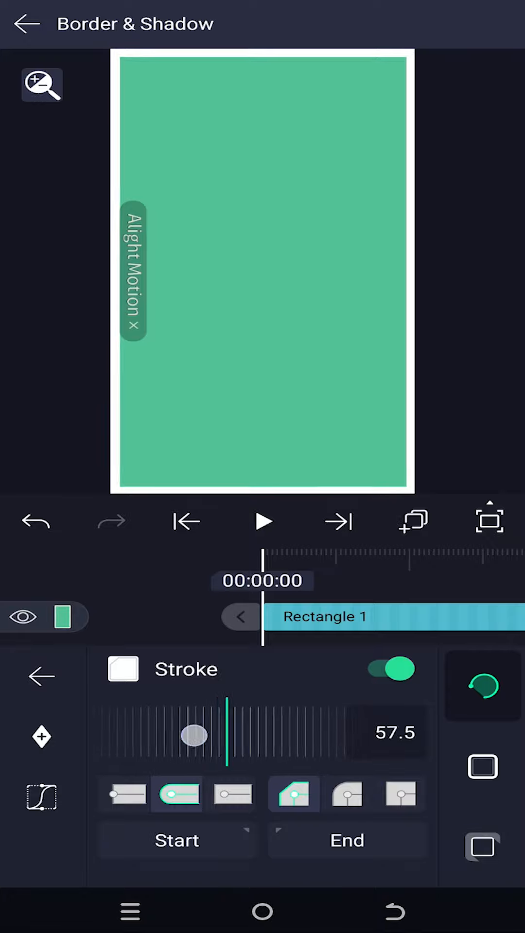
left_click_drag(194, 735, 226, 735)
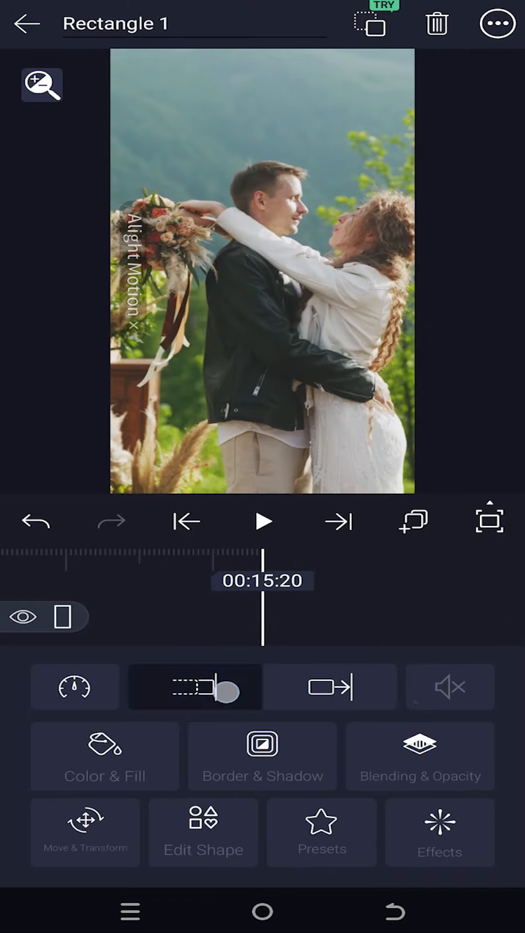
Trim Rectangle 1 to end at the clip's end and play the framed video.
left_click(27, 24)
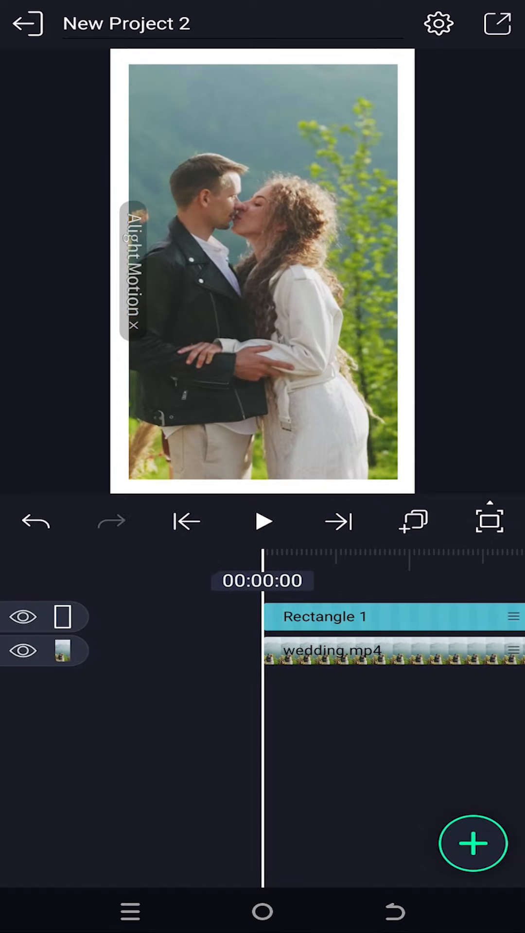
left_click(262, 522)
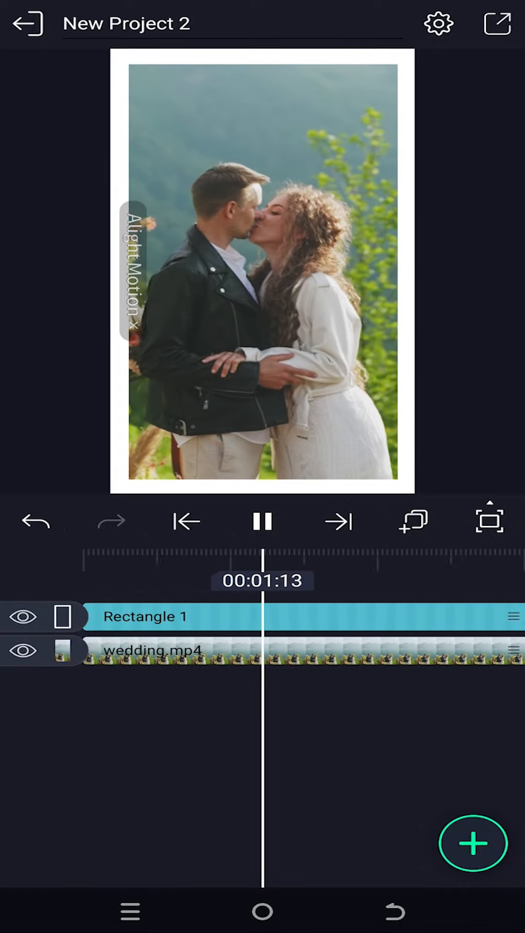